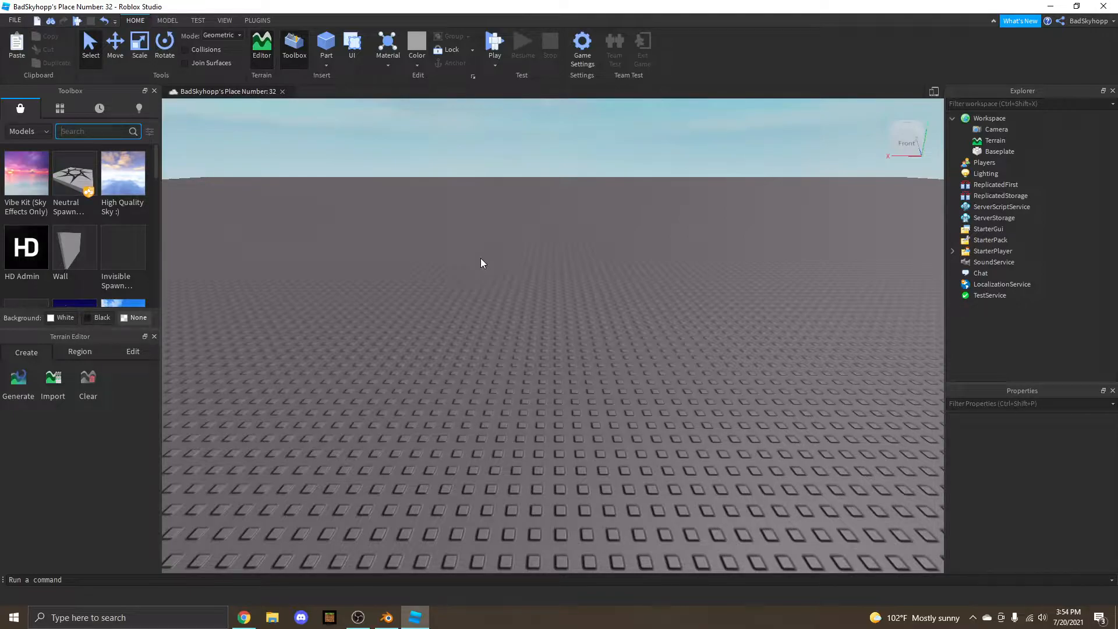
# - Search Toolbox models for 'room' and insert the Pastel Aesthetic Vibe Room into Workspace
pyautogui.write('room')
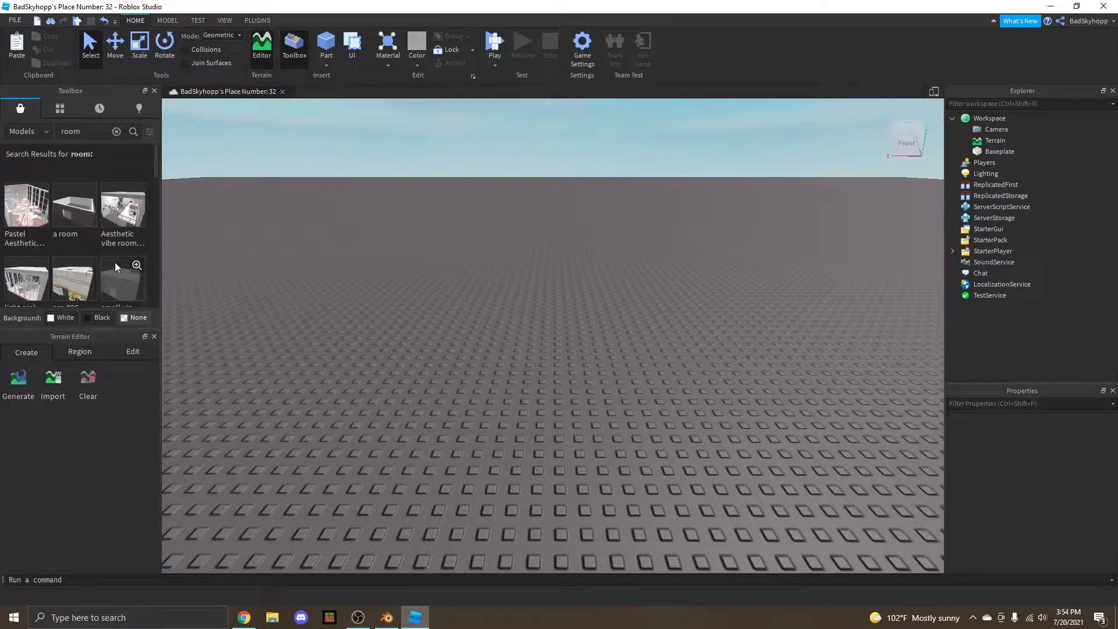
pyautogui.moveTo(26, 208)
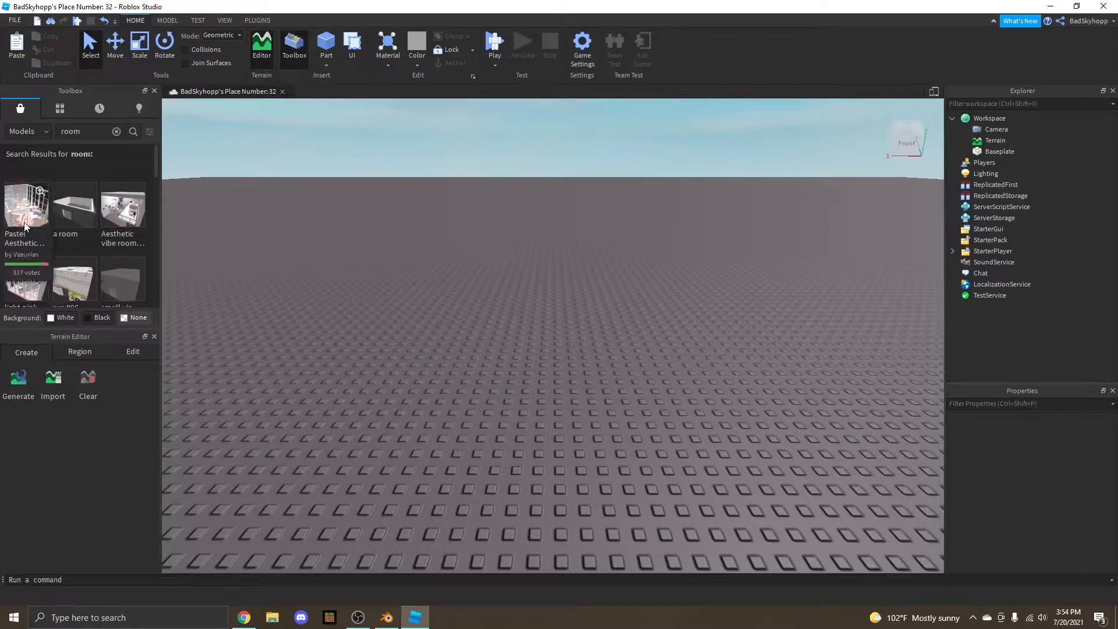
pyautogui.moveTo(27, 207)
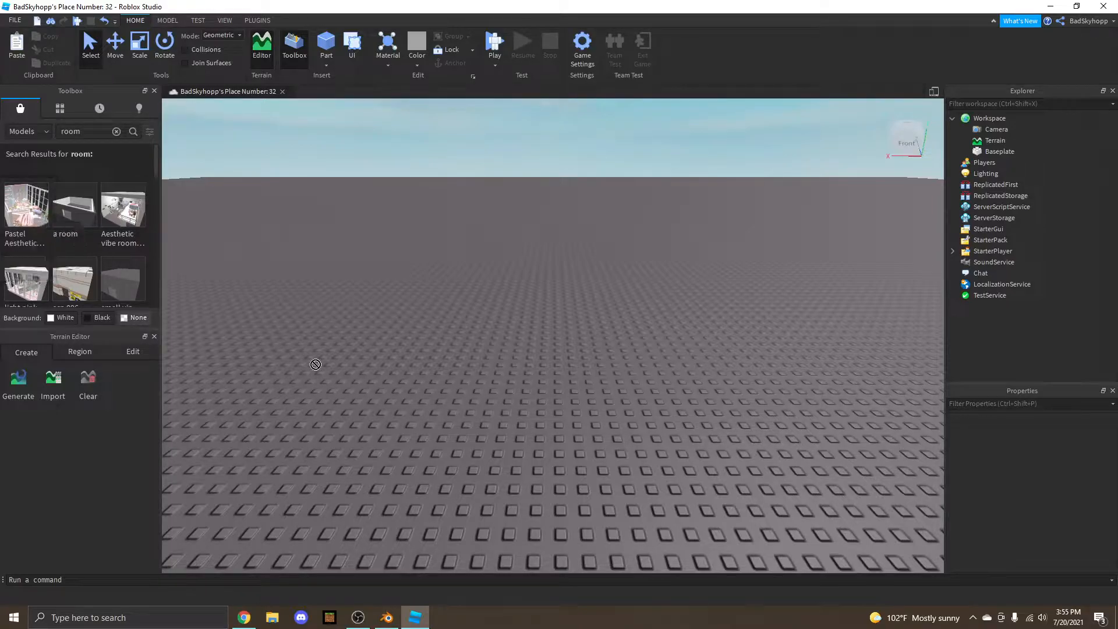
pyautogui.click(27, 206)
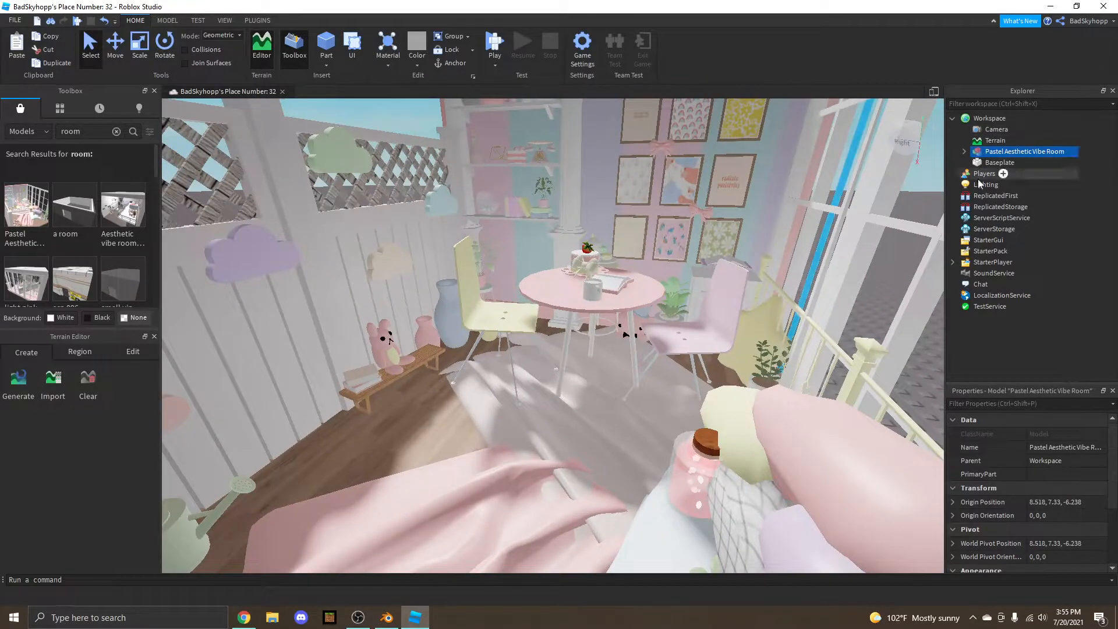
# - Export the selected room model as an OBJ named 'room' into the Downloads\example folder
pyautogui.rightClick(1025, 150)
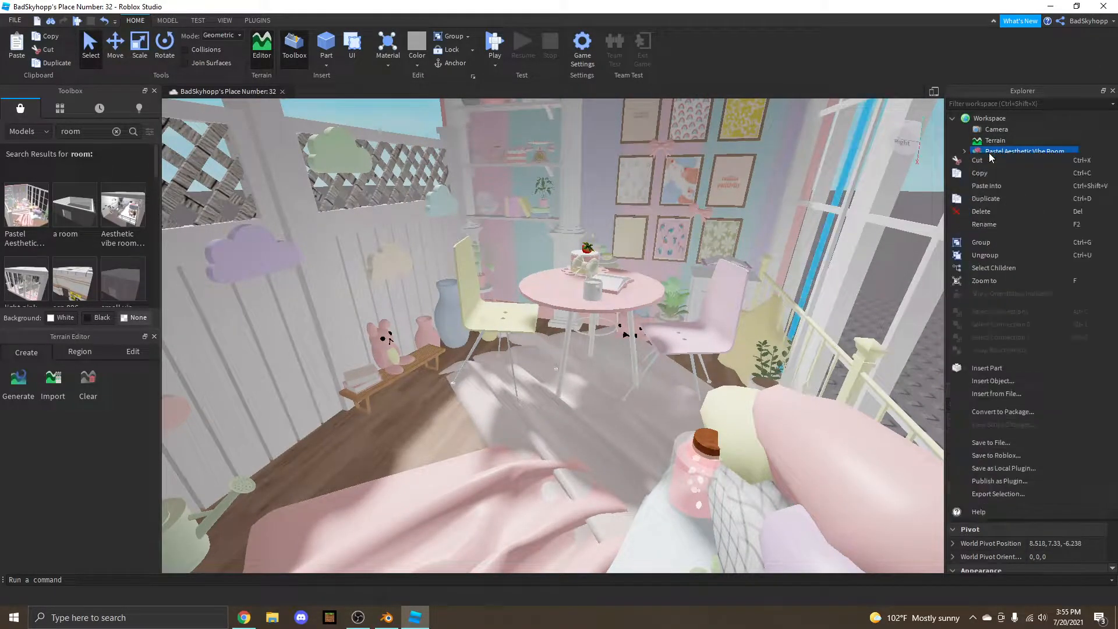
pyautogui.click(998, 494)
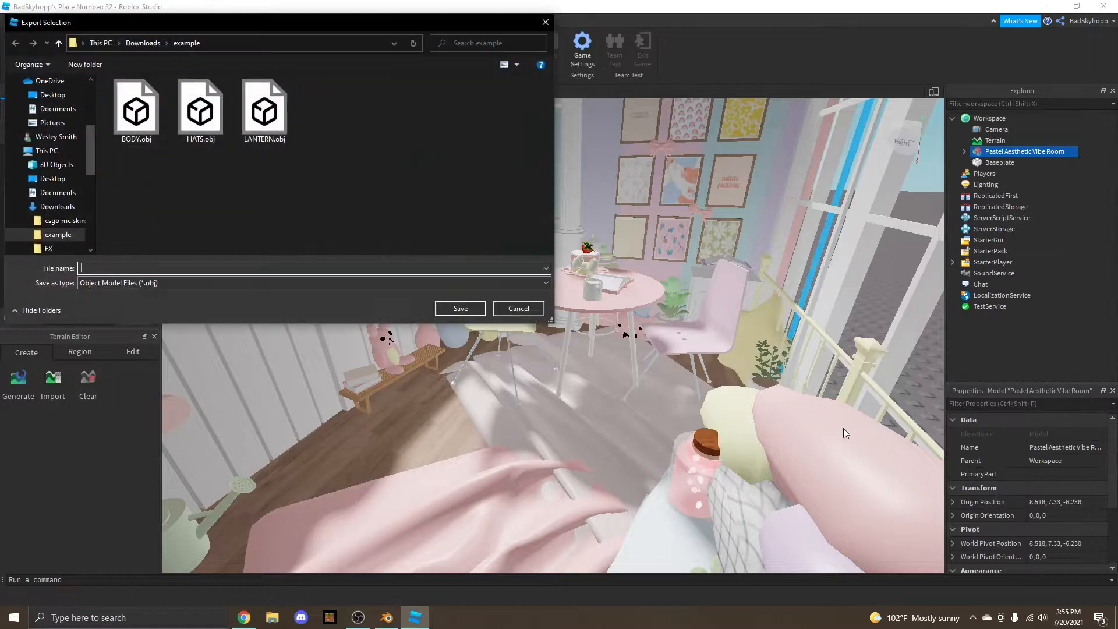
pyautogui.write('room')
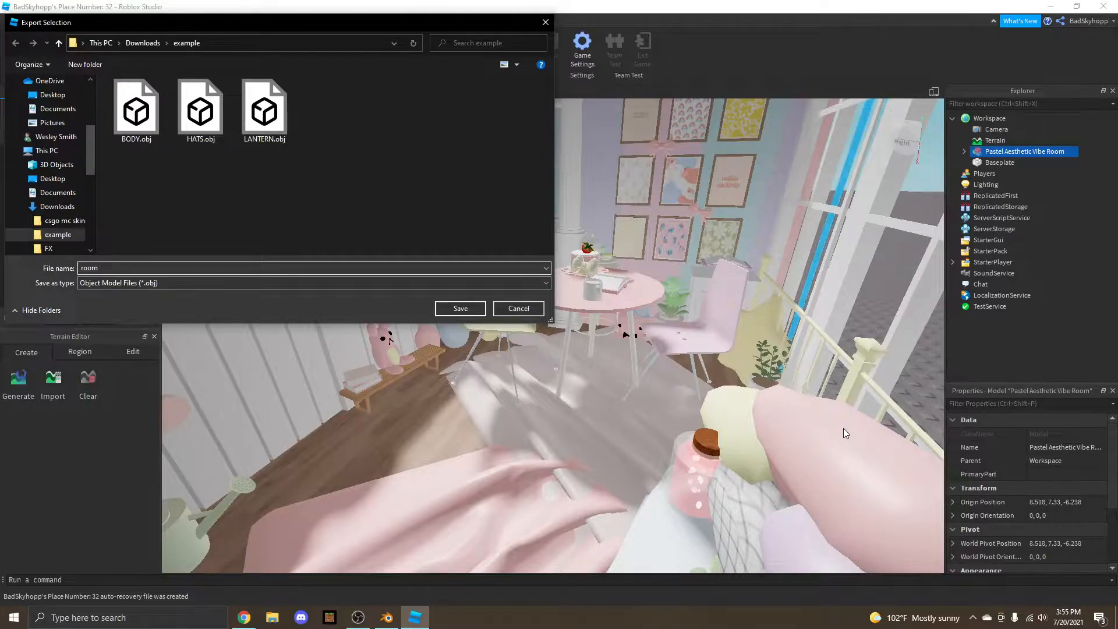
pyautogui.click(214, 268)
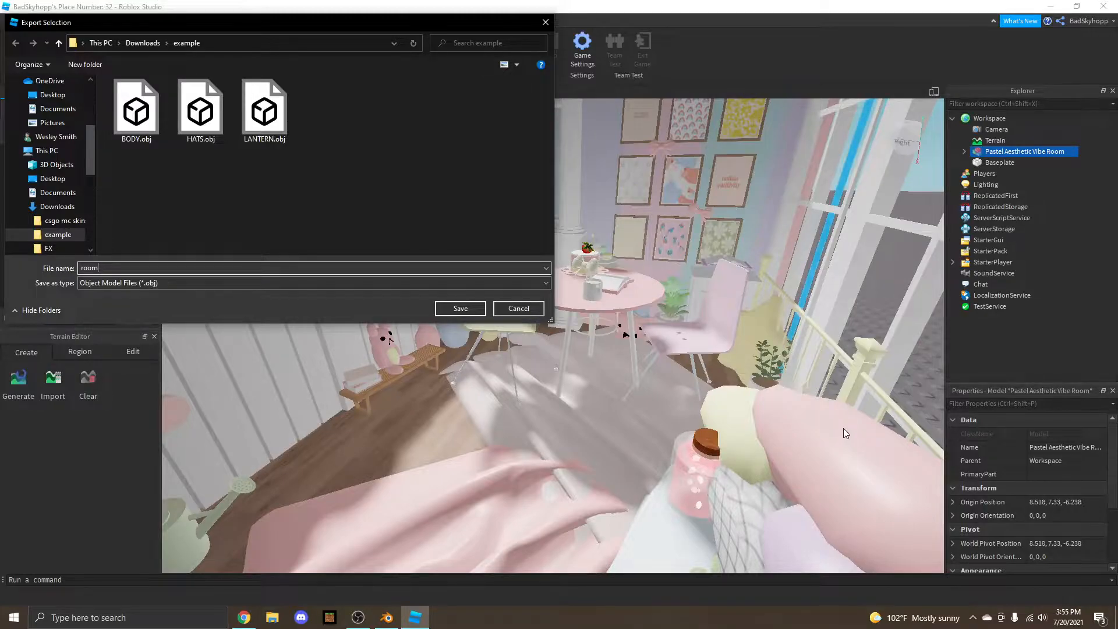
pyautogui.click(460, 307)
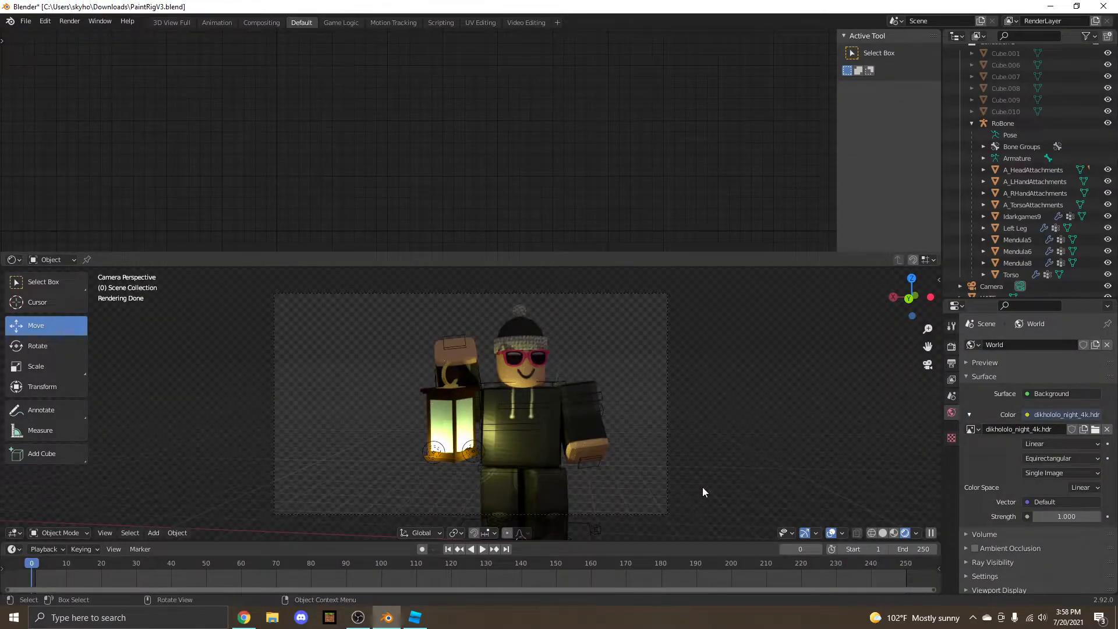
pyautogui.moveTo(564, 363)
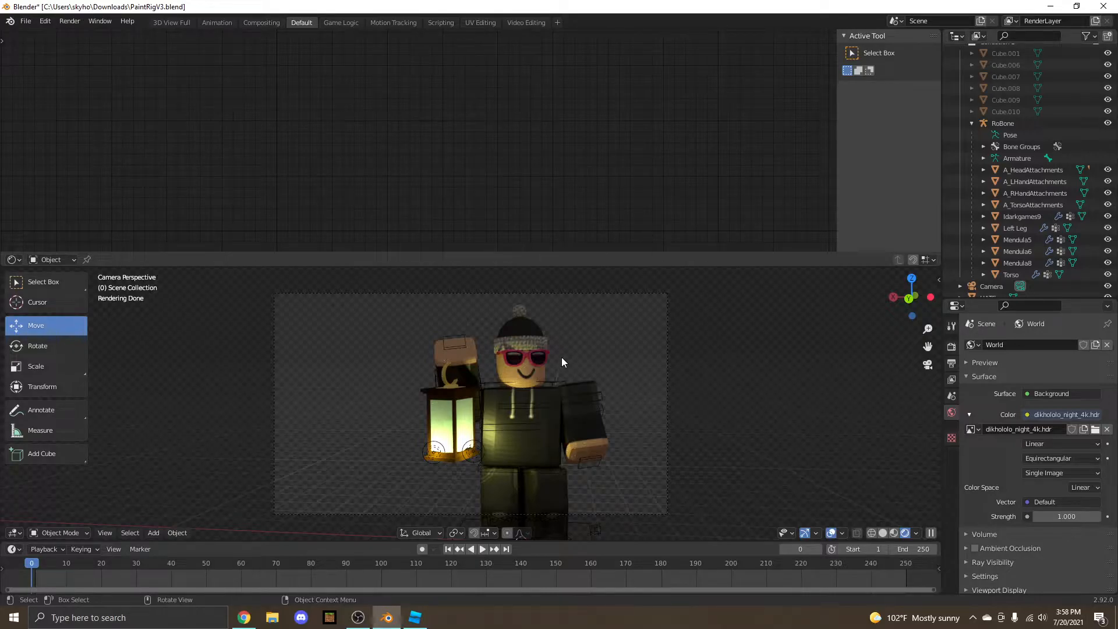
# - Import room.obj from the example folder as a Wavefront OBJ into the avatar scene
pyautogui.click(26, 21)
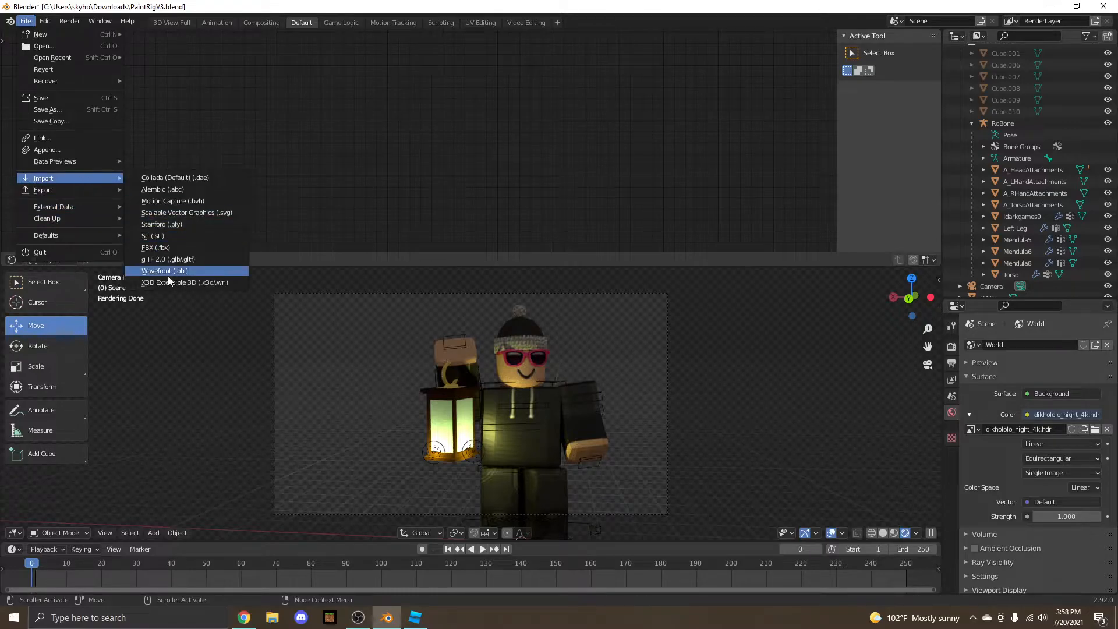
pyautogui.click(164, 270)
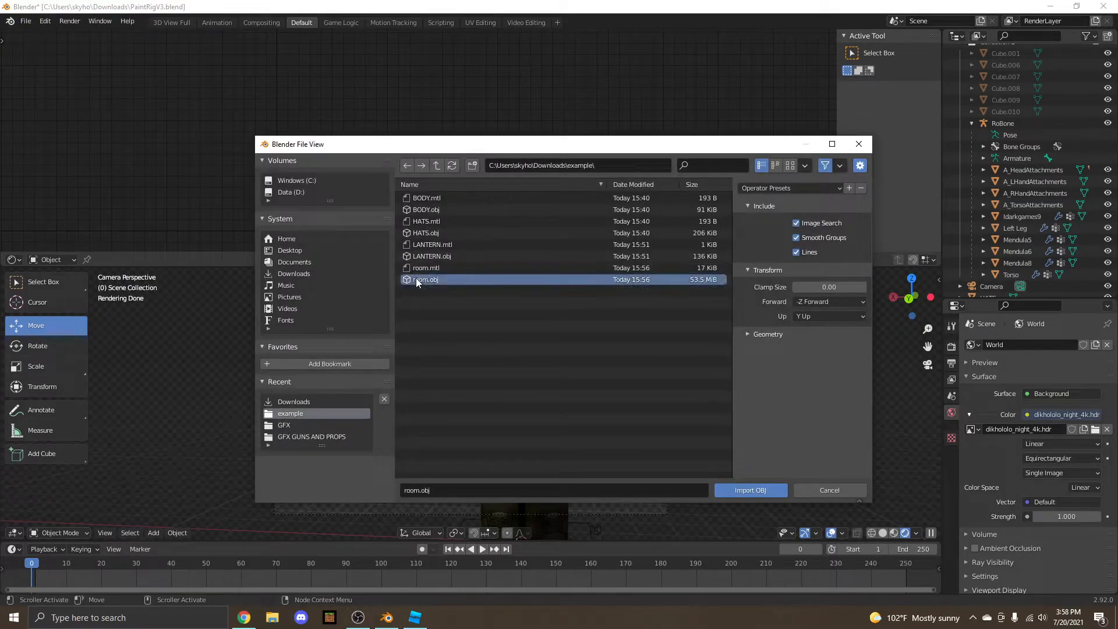
pyautogui.click(749, 490)
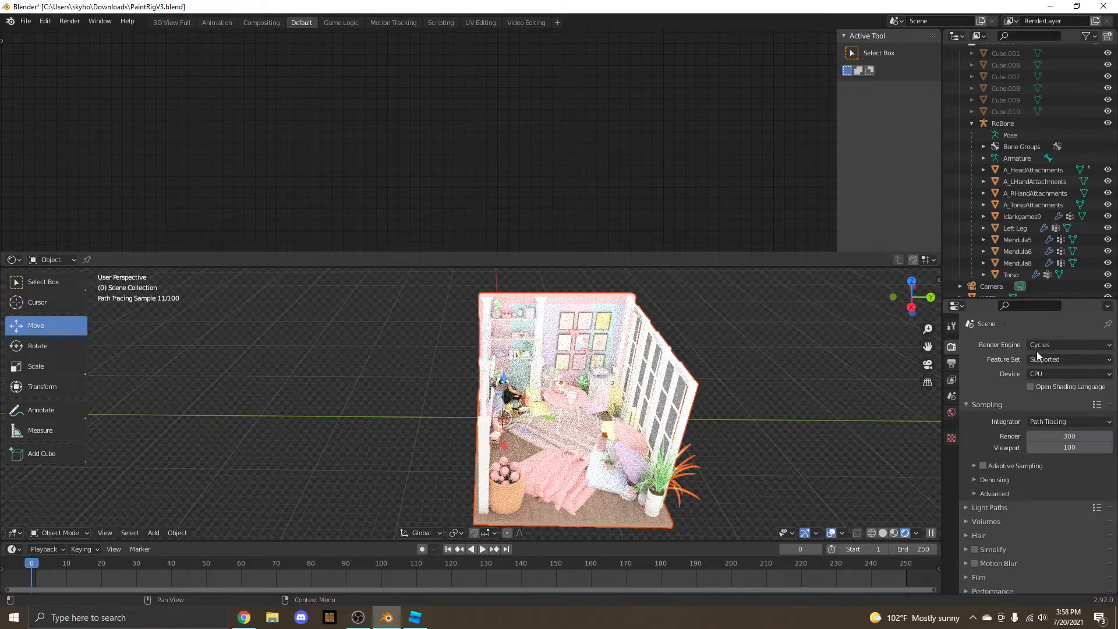
# - Set the render engine to Eevee and move the camera into the room close to the avatar
pyautogui.click(1070, 344)
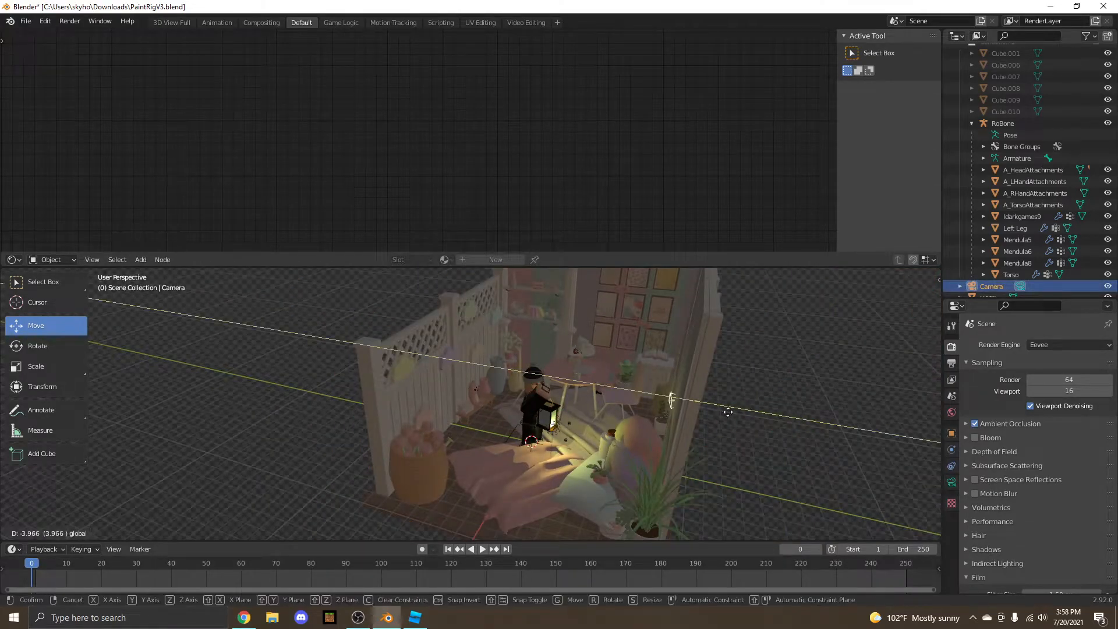
pyautogui.click(671, 399)
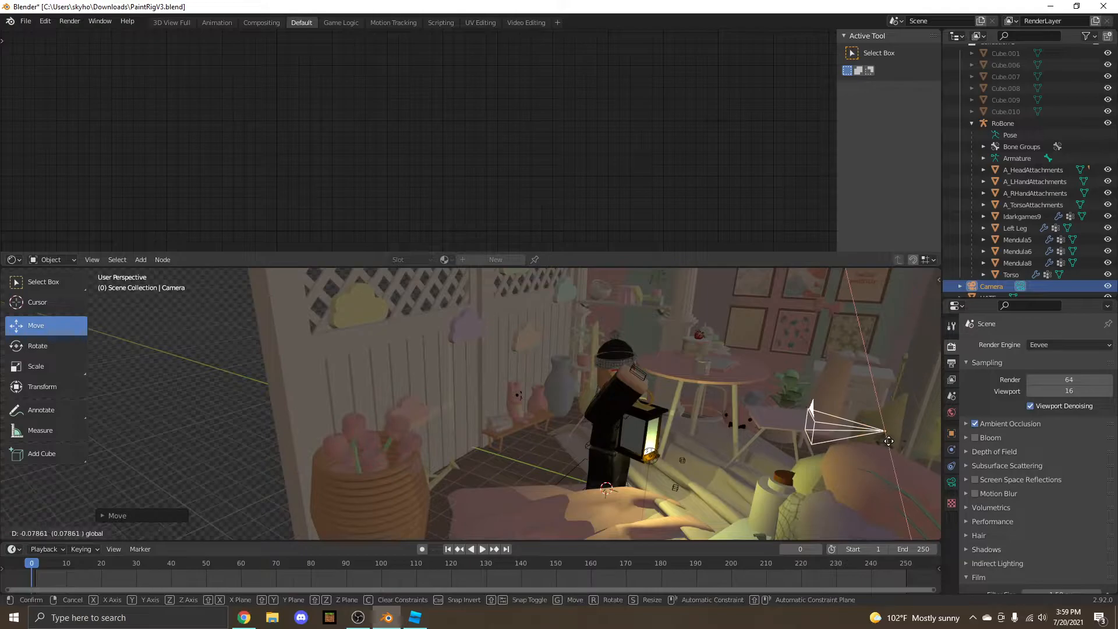
pyautogui.click(887, 443)
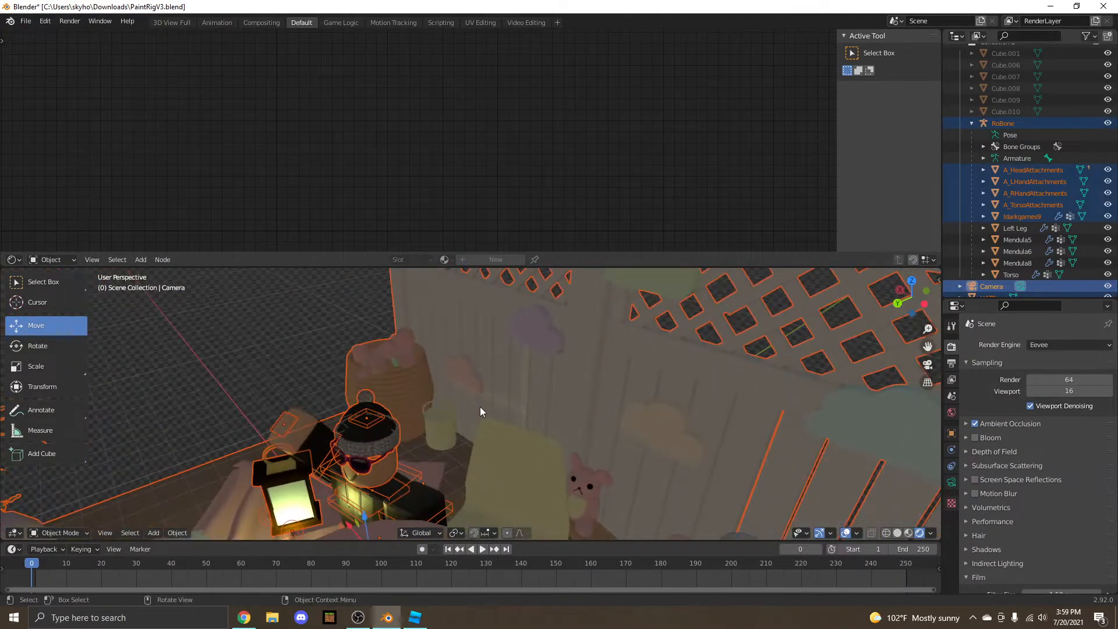
pyautogui.press('x')
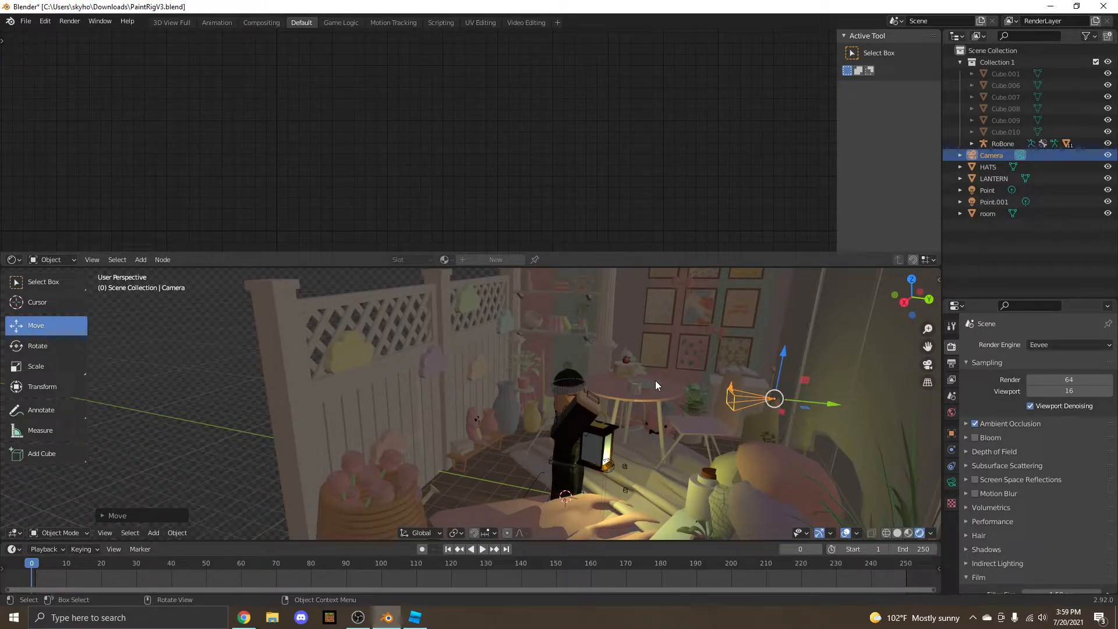
pyautogui.moveTo(709, 386)
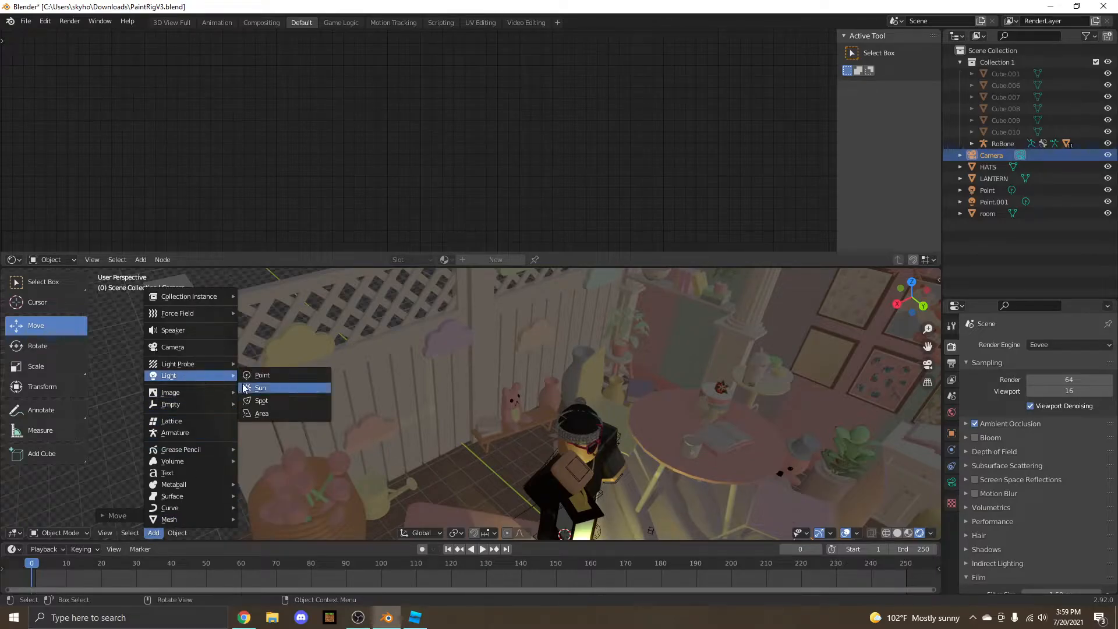
# - Add a point light and make it pink with power 500
pyautogui.click(262, 374)
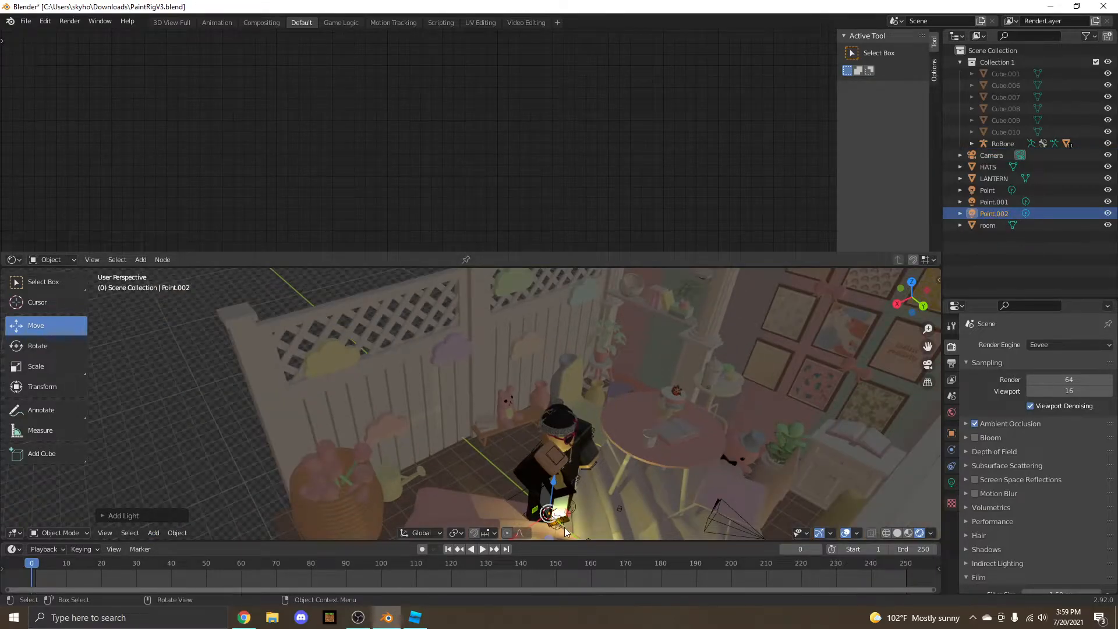
pyautogui.click(540, 424)
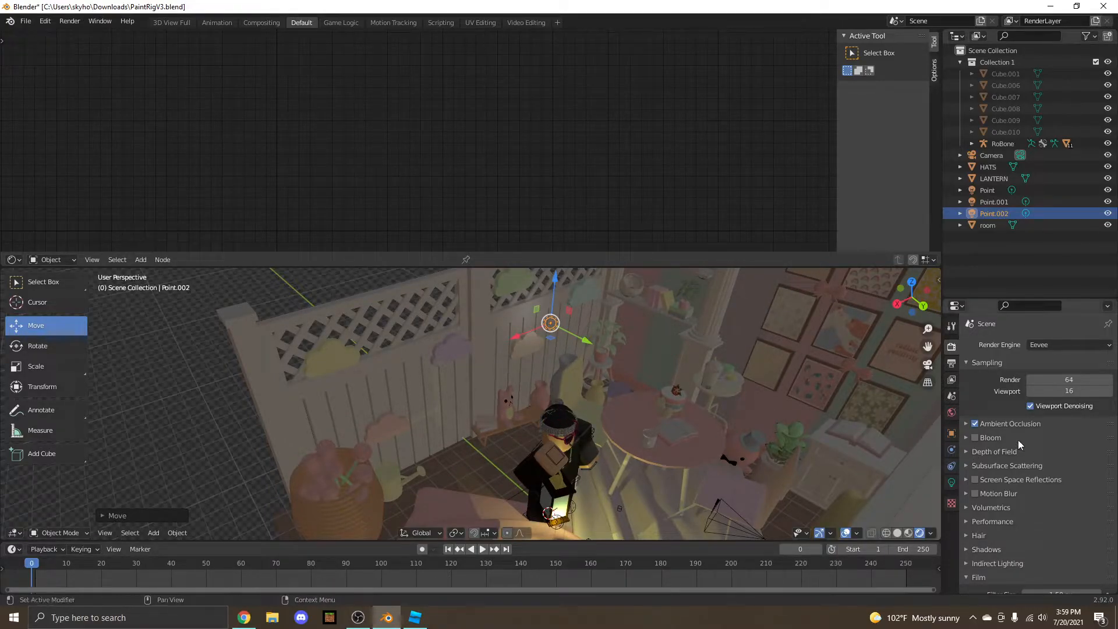
pyautogui.click(952, 396)
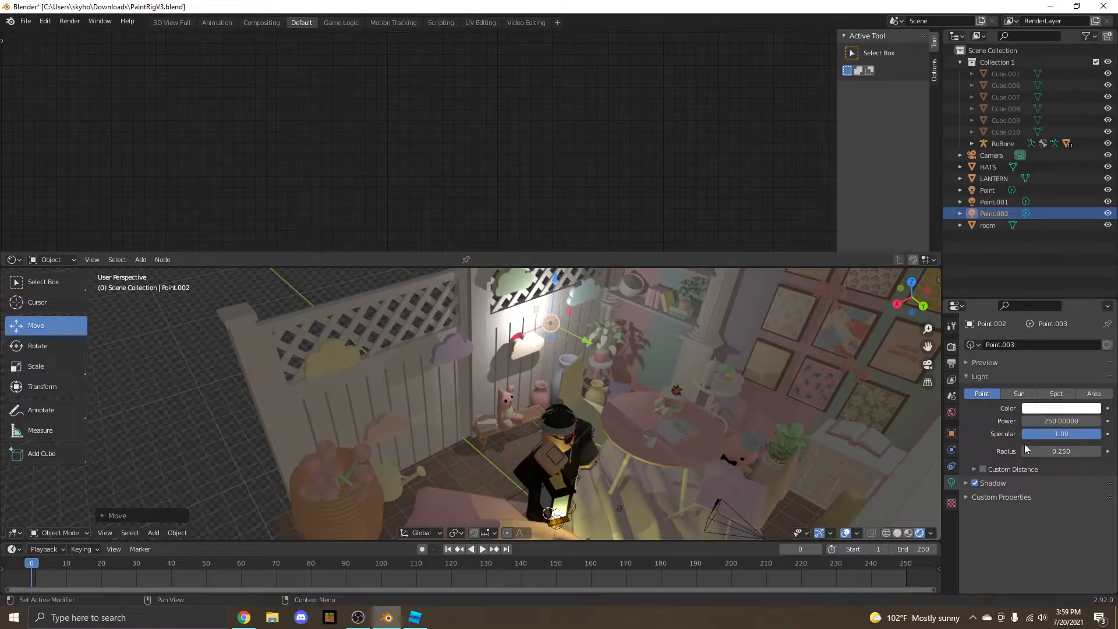
pyautogui.click(1061, 407)
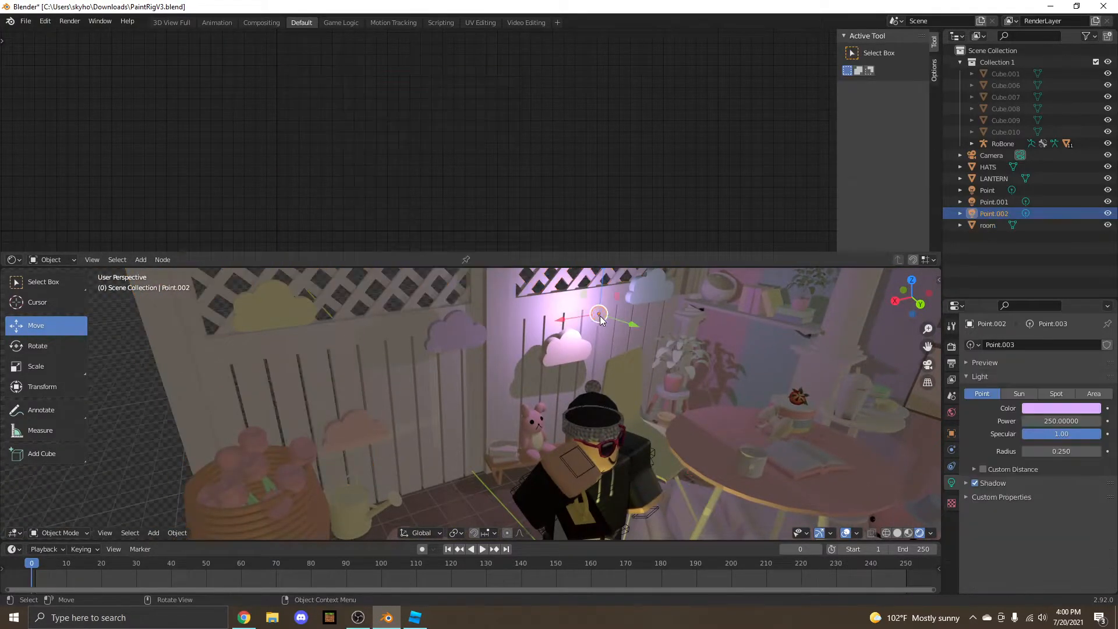
pyautogui.click(1062, 420)
pyautogui.write('500.000000')
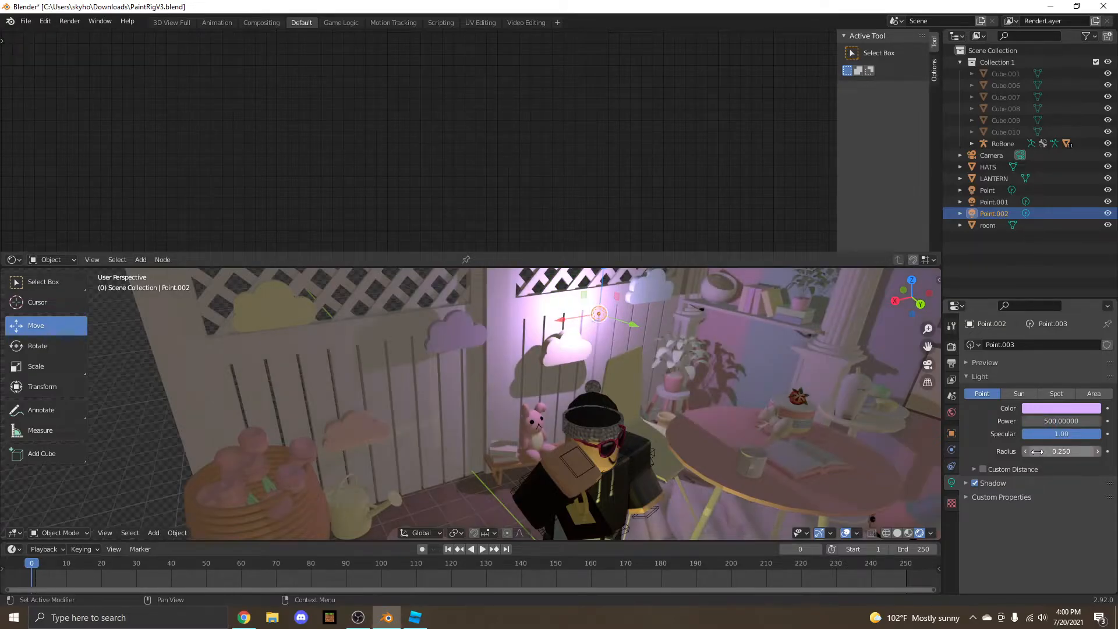
# - Duplicate the pink light and place the copy by the left fence
pyautogui.press('ctrl+v')
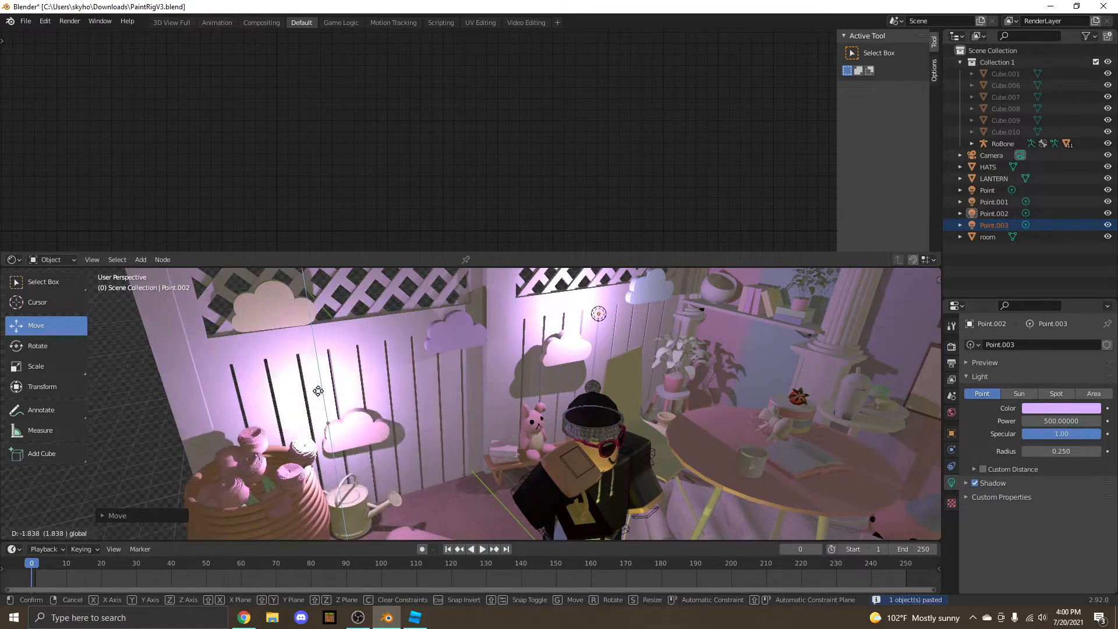
pyautogui.click(1060, 407)
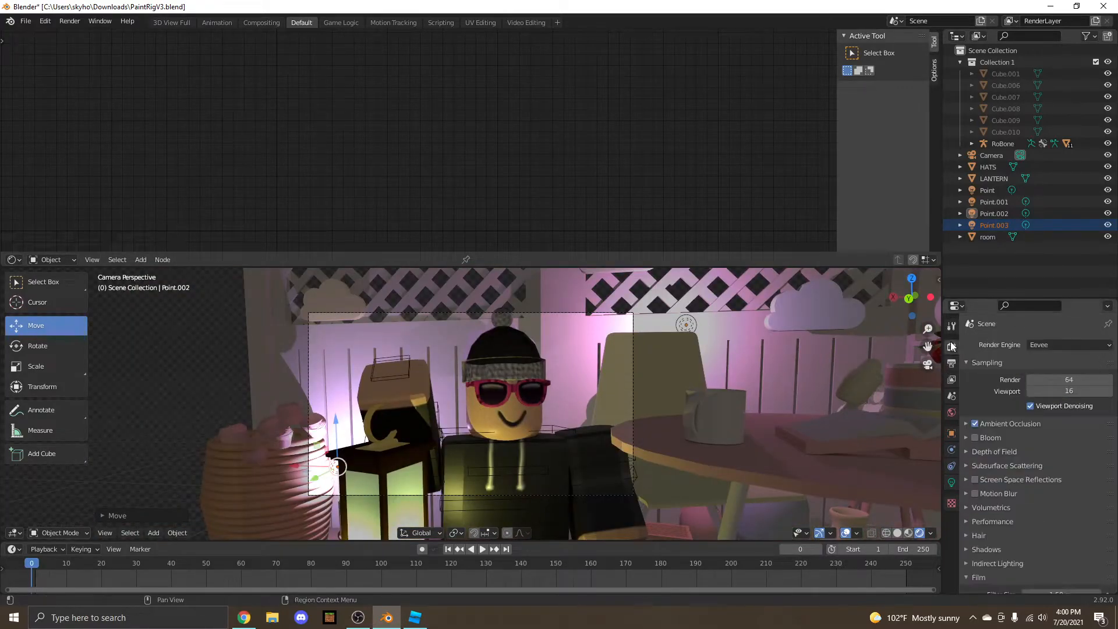
# - Set the render engine to Cycles and render the camera view of the avatar beside the lantern
pyautogui.click(1068, 345)
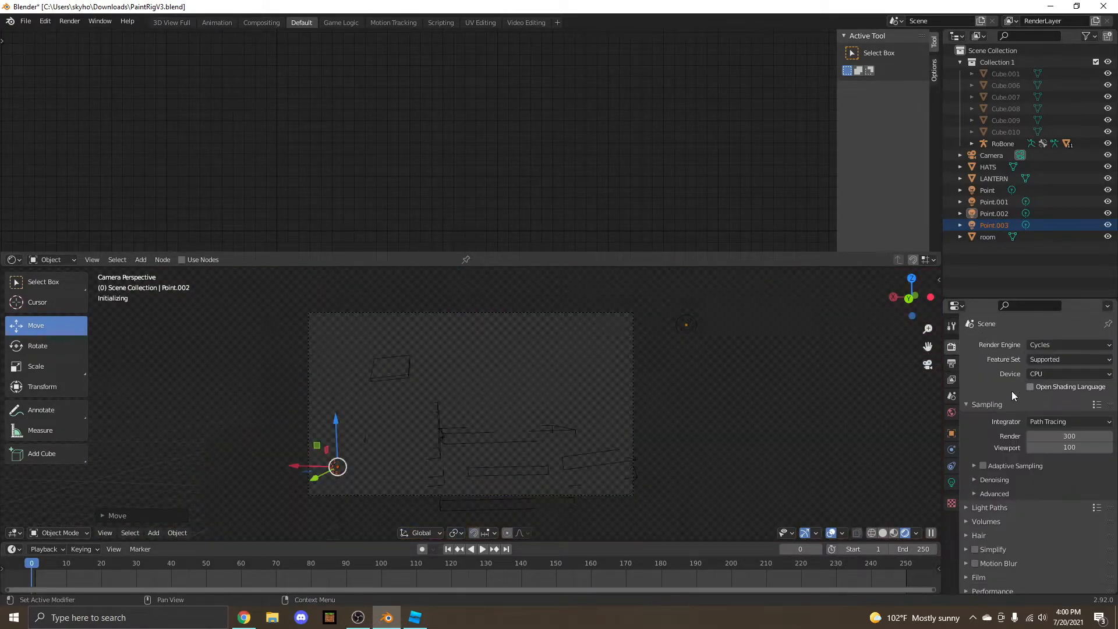
pyautogui.click(918, 532)
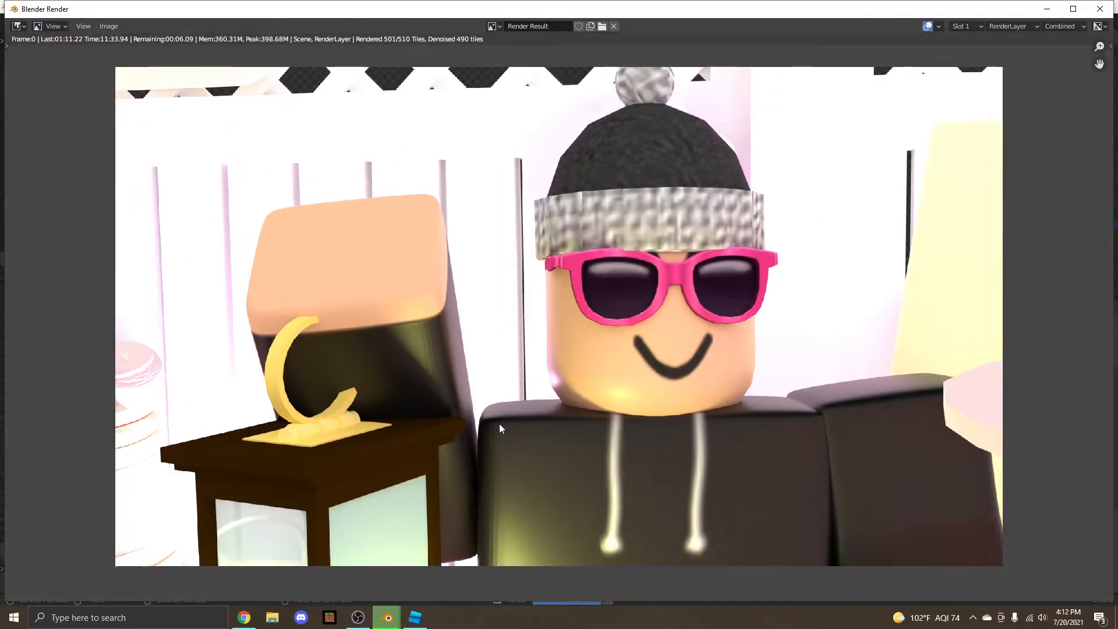
pyautogui.moveTo(83, 26)
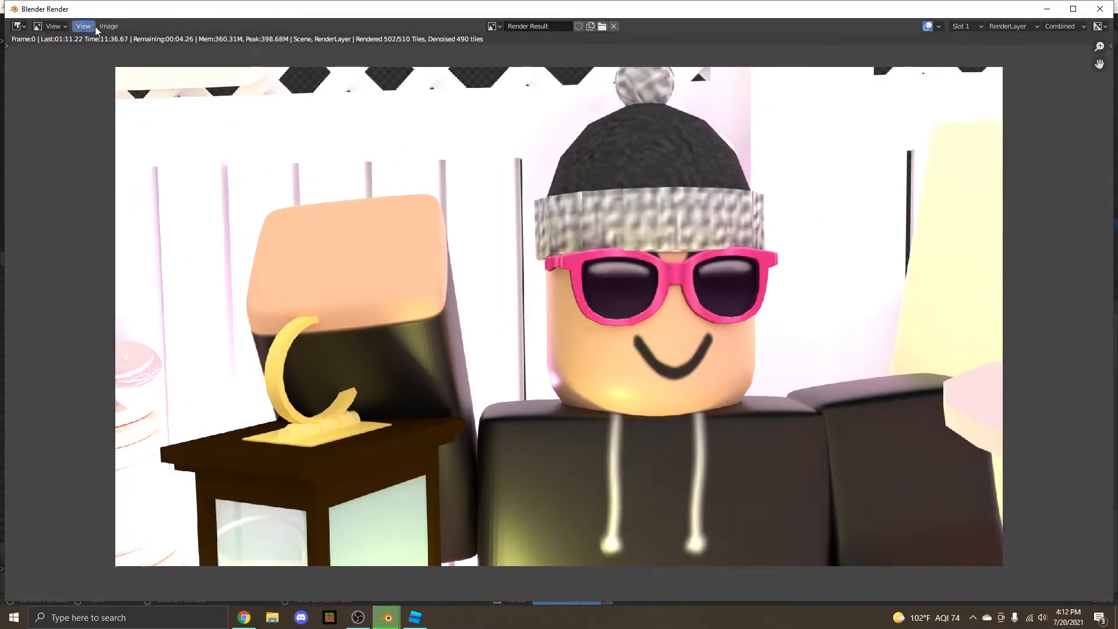
pyautogui.click(83, 26)
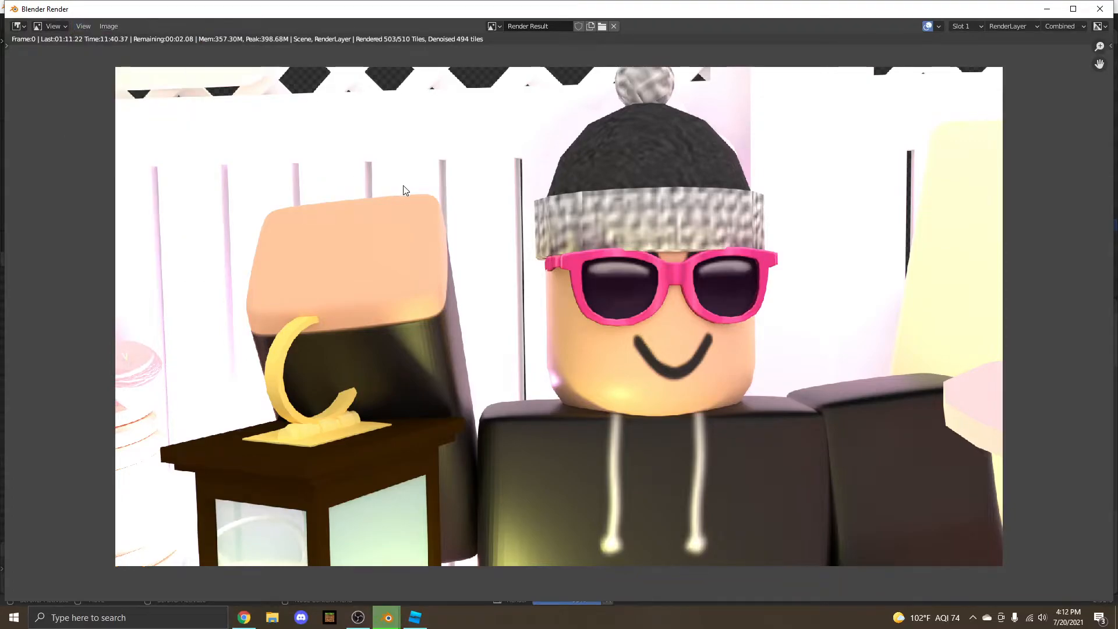
pyautogui.click(83, 26)
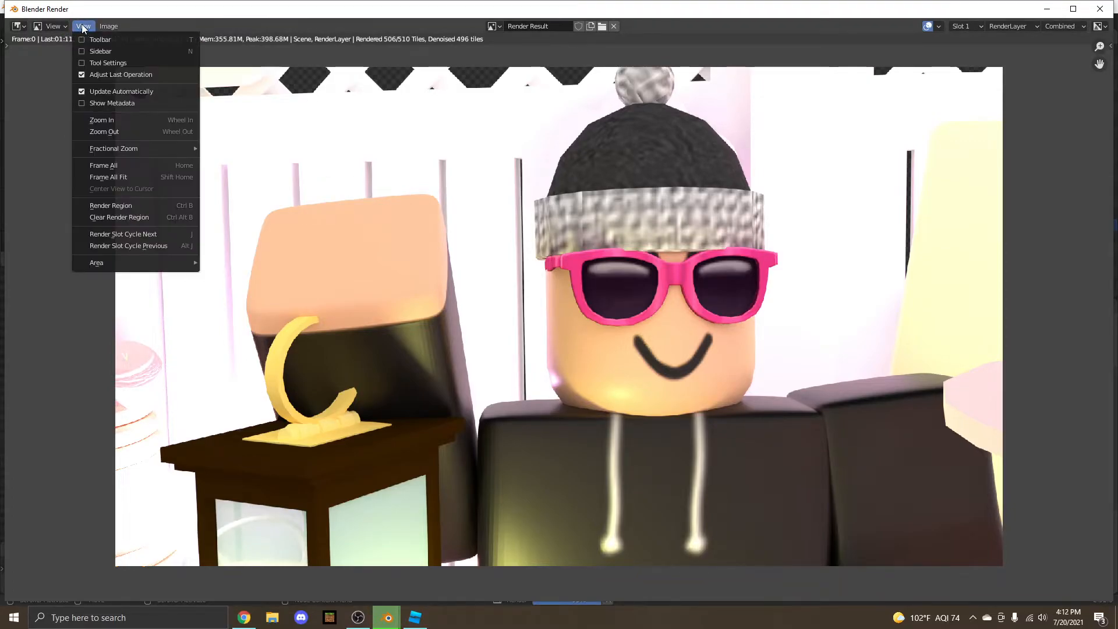
pyautogui.moveTo(111, 205)
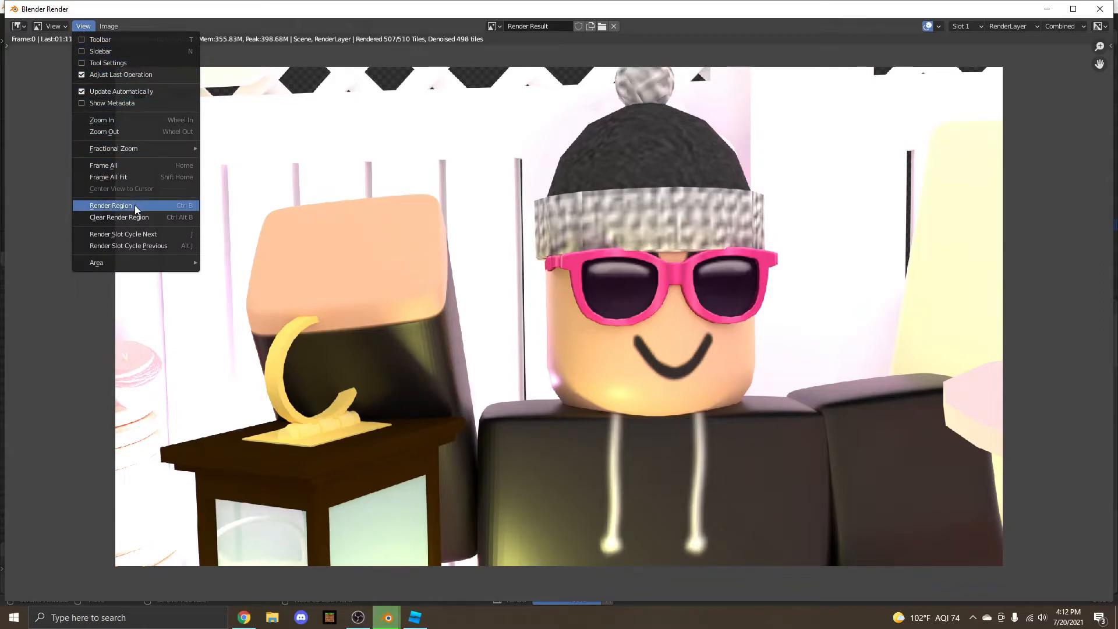
pyautogui.moveTo(205, 212)
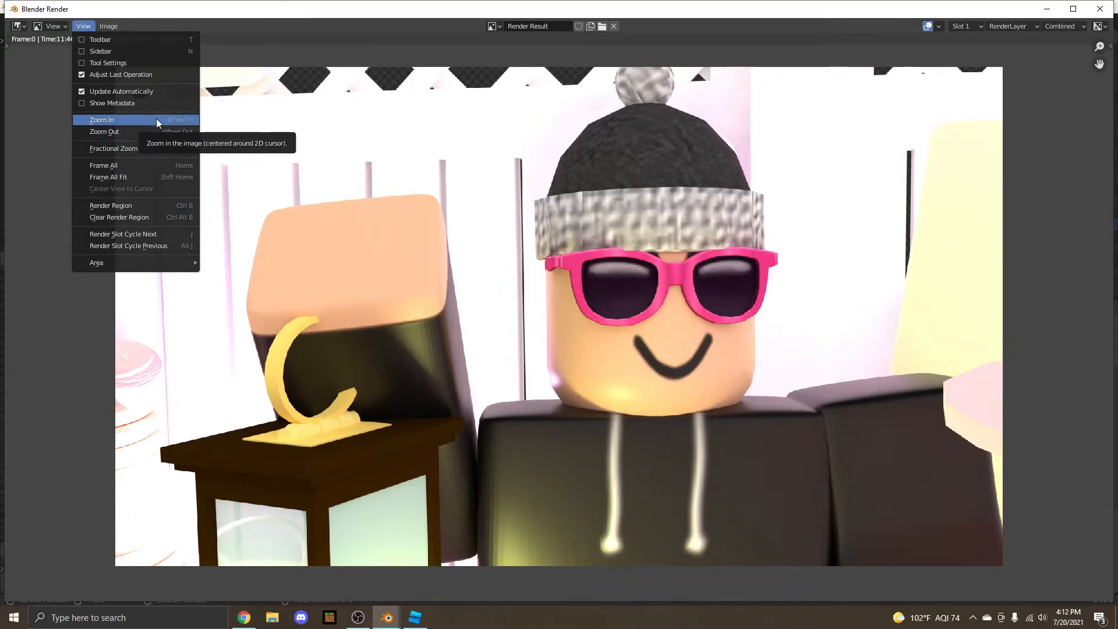
pyautogui.click(103, 119)
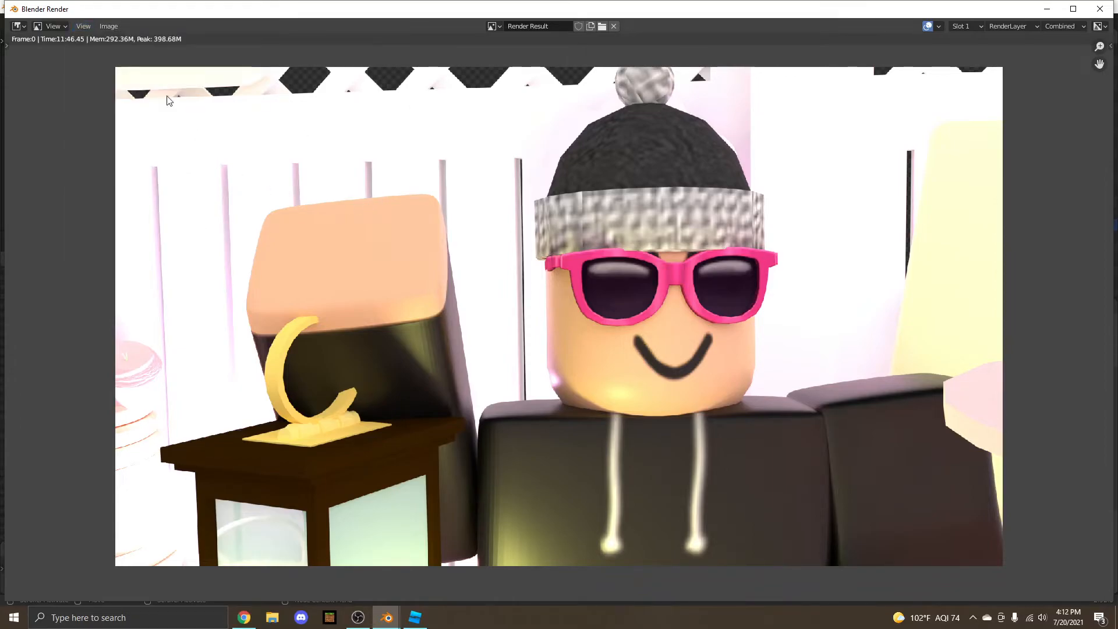
# - Save the finished render as a PNG image in the Downloads folder
pyautogui.click(83, 27)
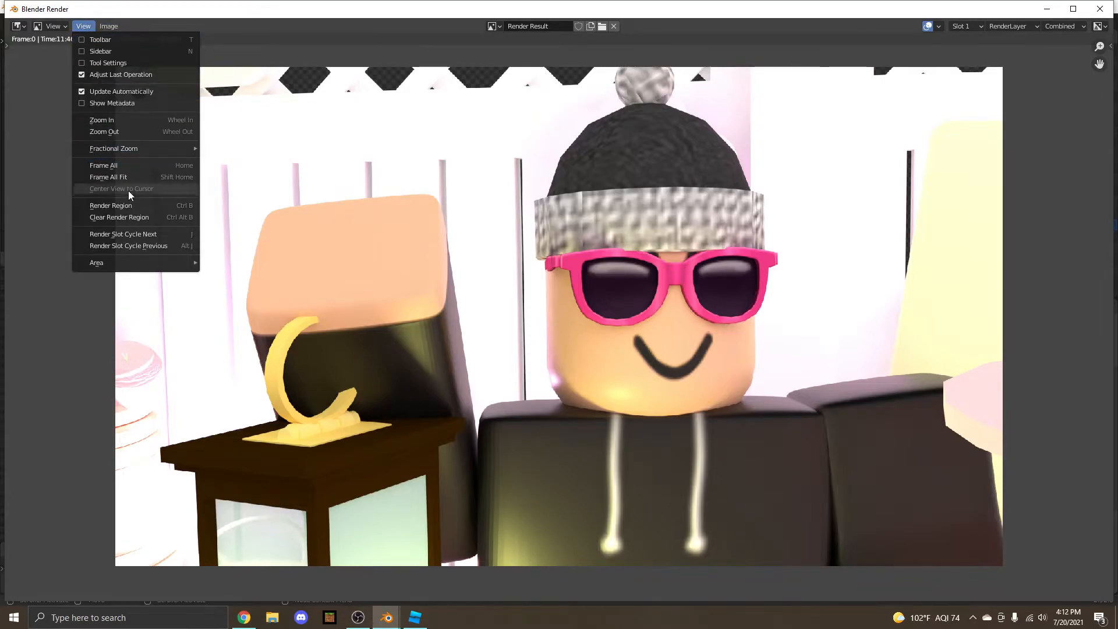
pyautogui.moveTo(127, 131)
pyautogui.write('exampleGFX2.png')
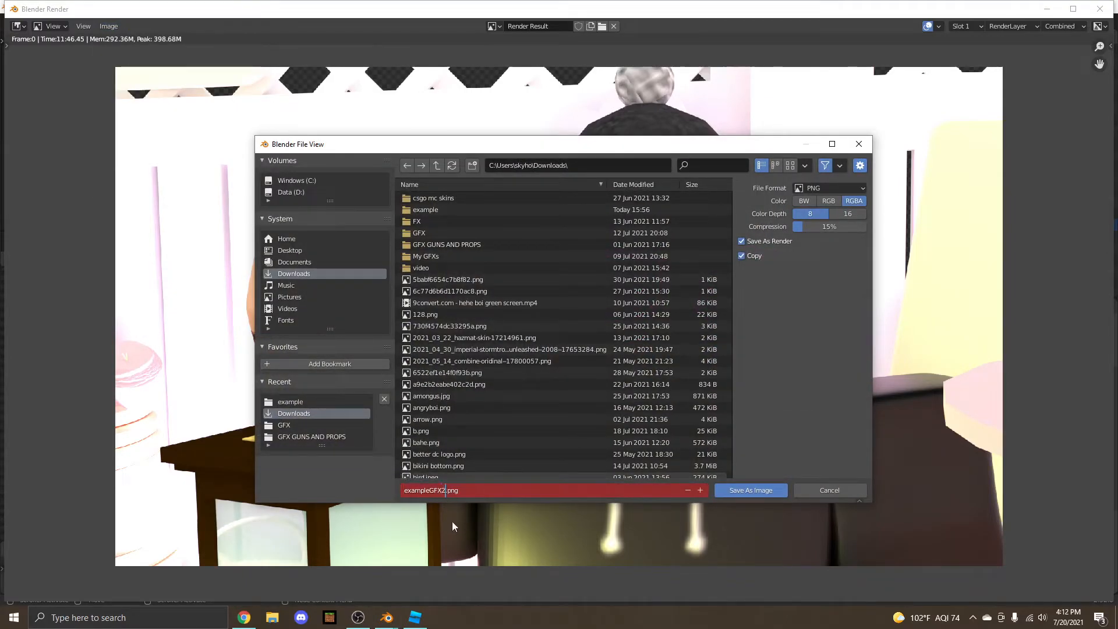
pyautogui.click(749, 491)
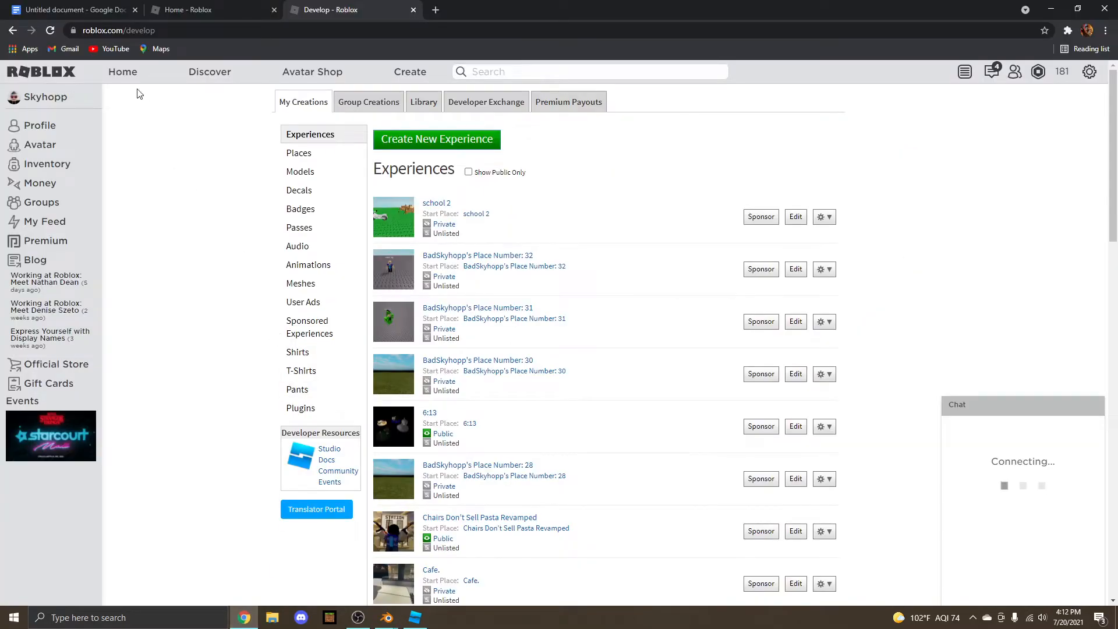
# - Go to the Roblox website home page from the creations page
pyautogui.click(122, 71)
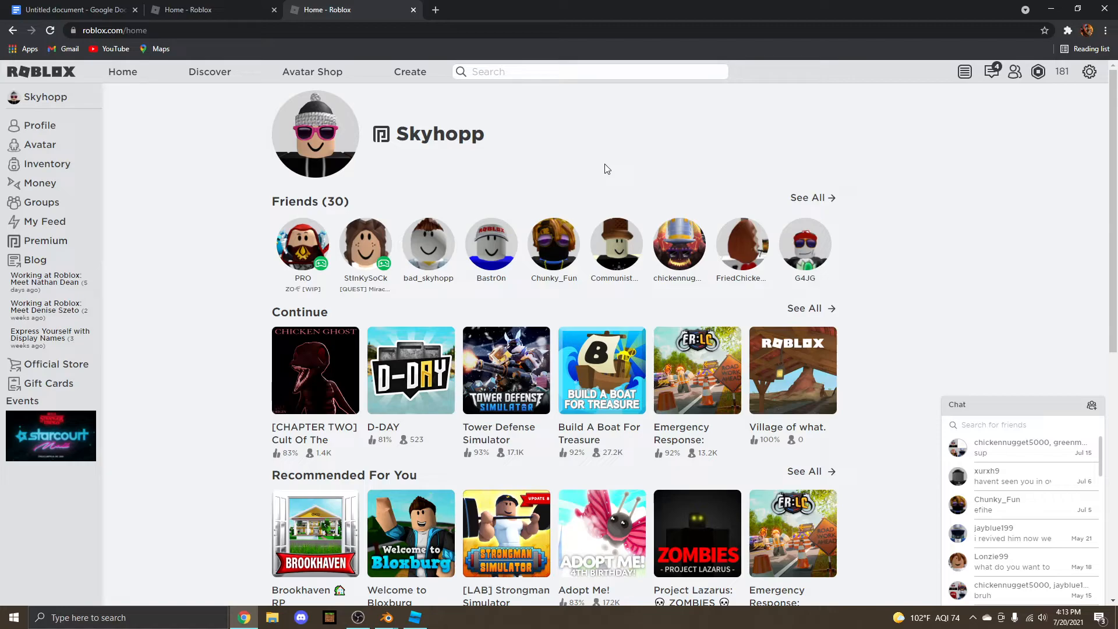
pyautogui.moveTo(583, 184)
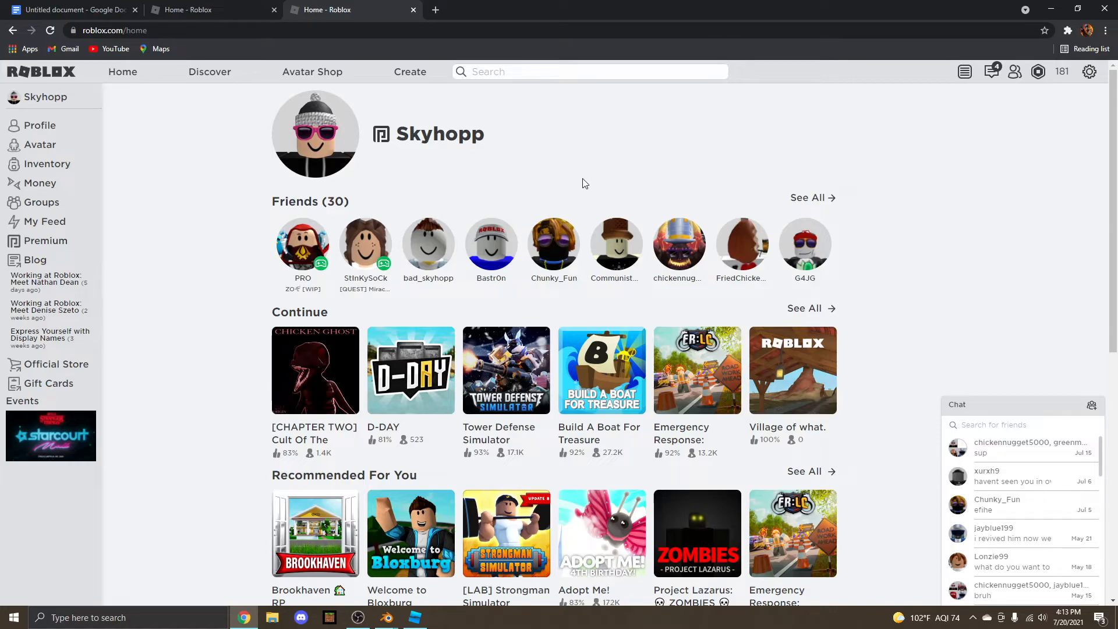